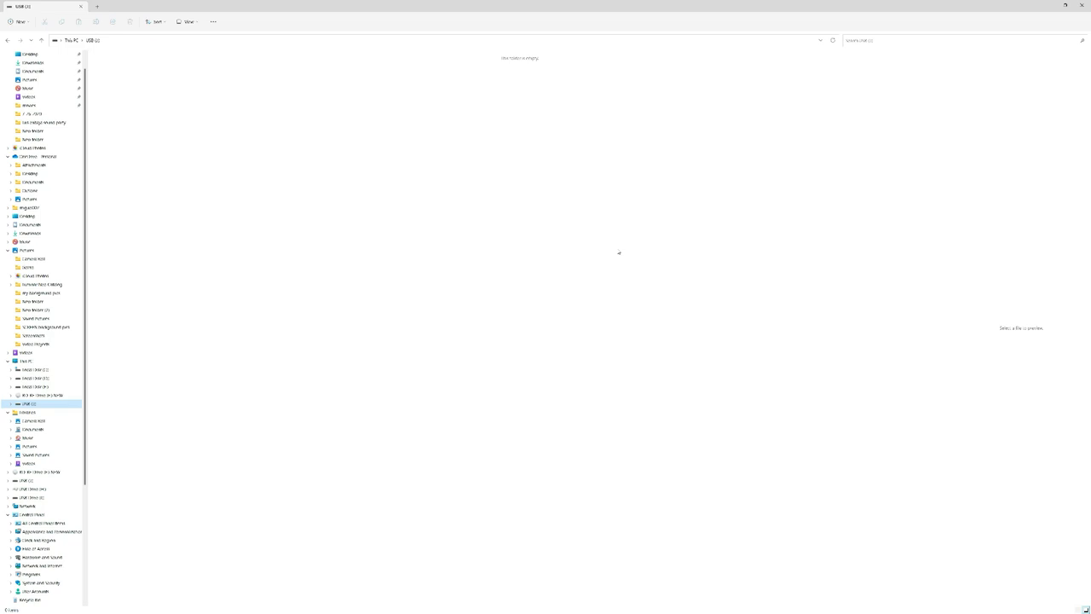
mouse_move(511, 201)
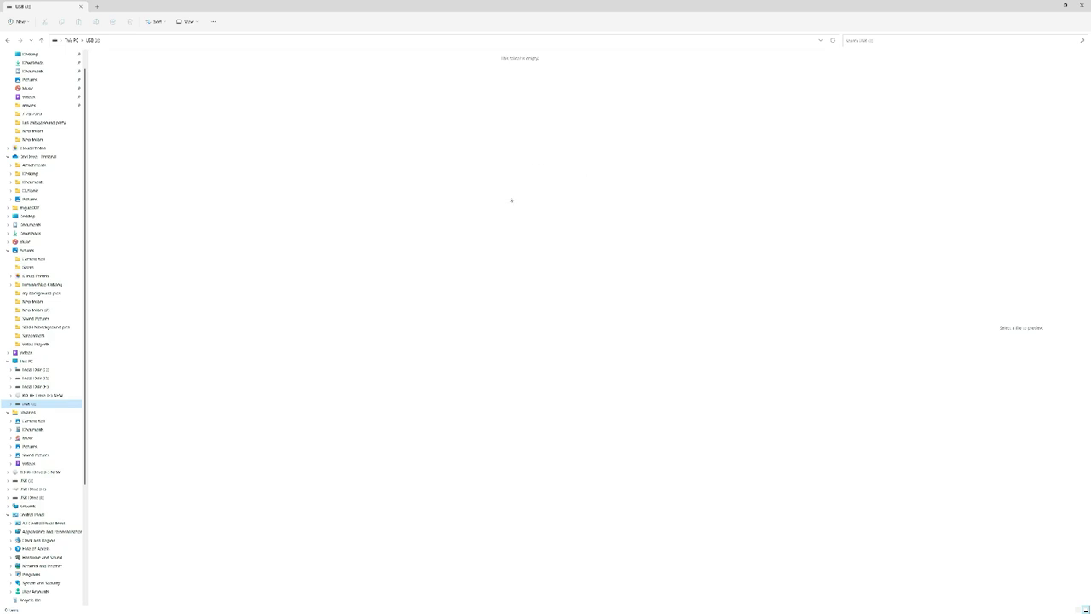
mouse_move(411, 314)
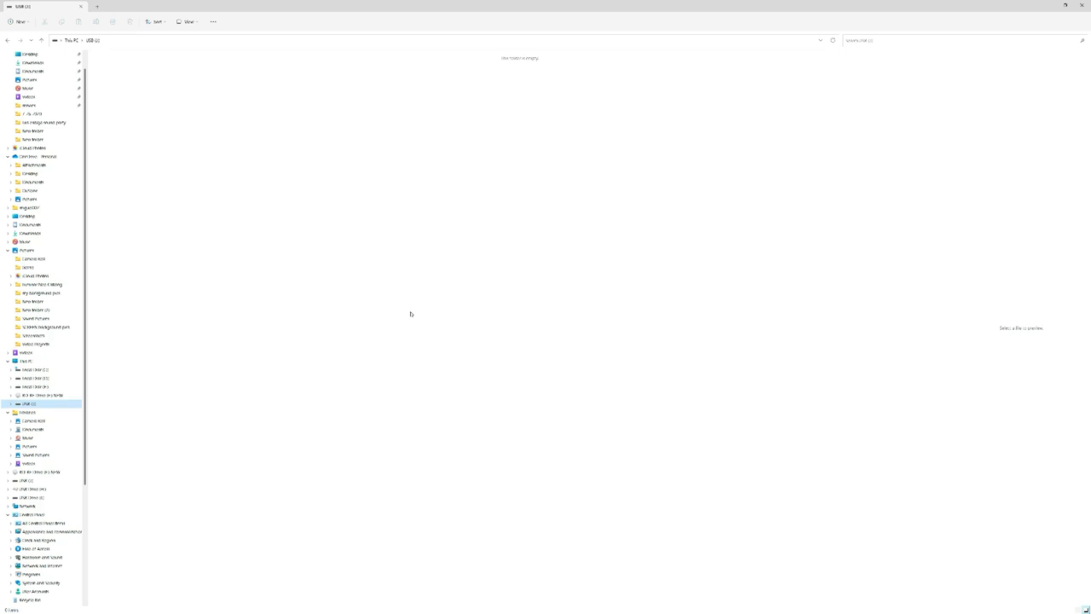
mouse_move(409, 312)
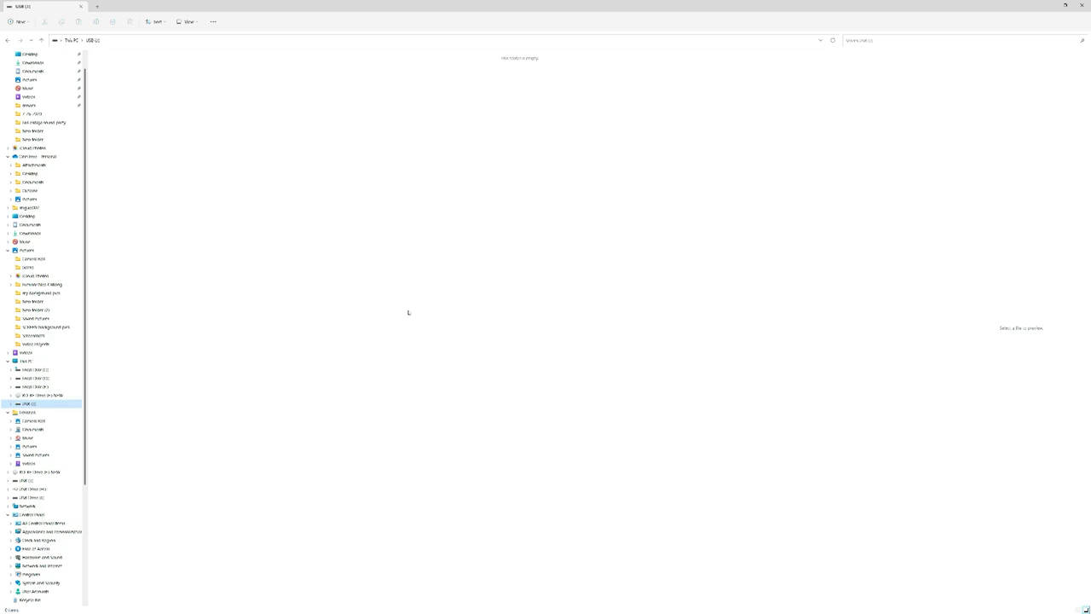
mouse_move(259, 311)
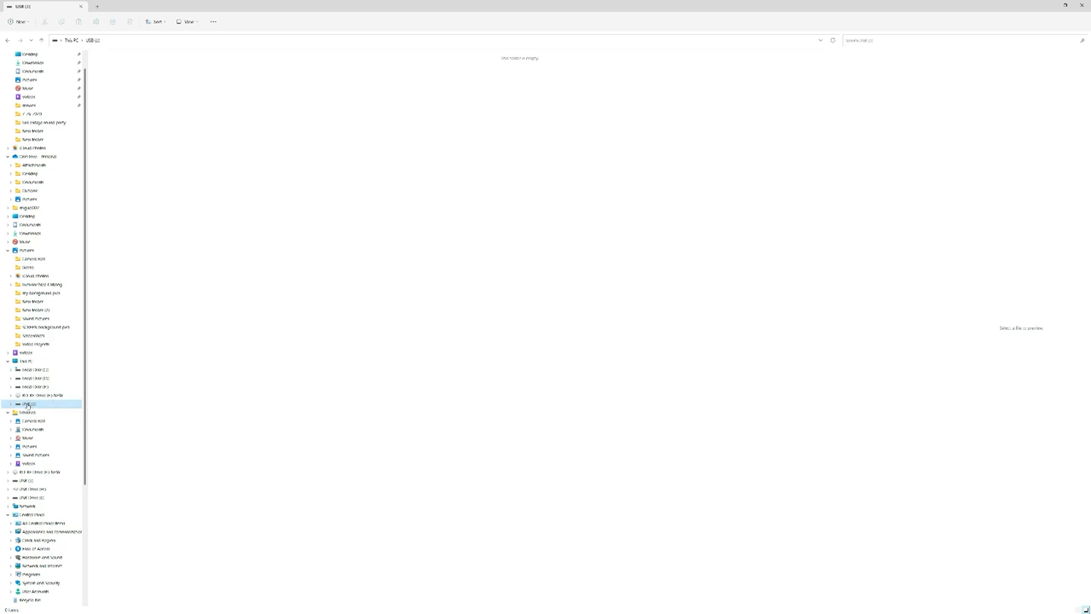
Bring up the context menu for the external drive in the navigation pane.
right_click(26, 405)
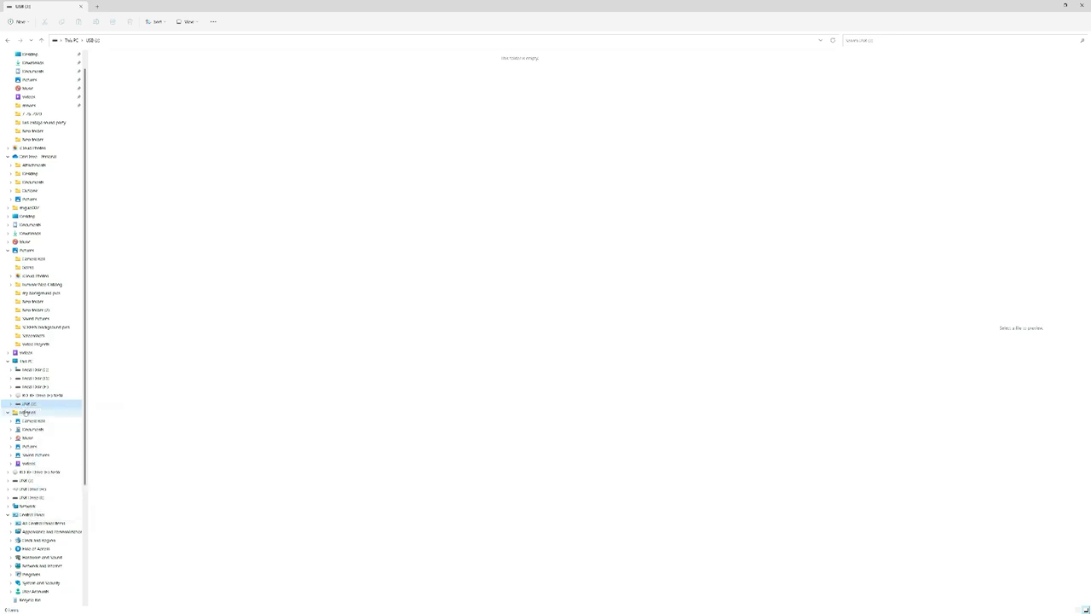
right_click(26, 411)
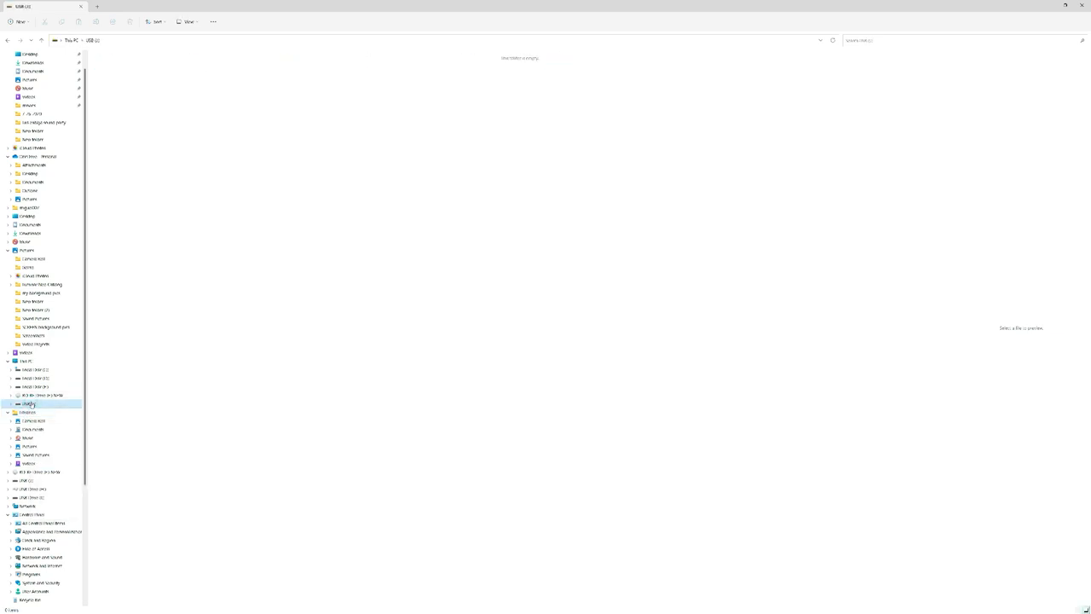
right_click(27, 404)
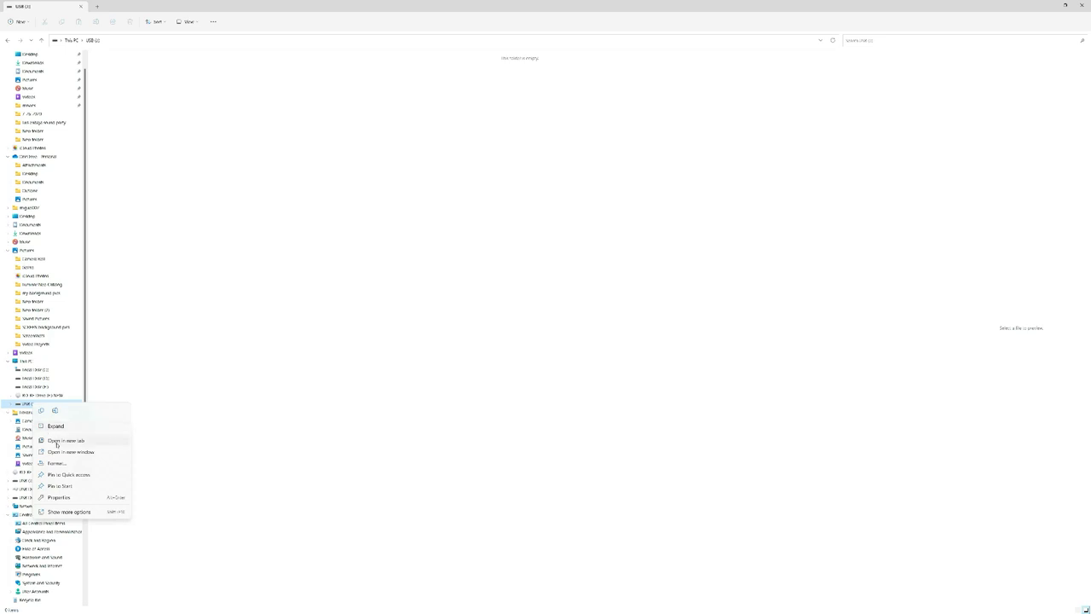
Start Format on the drive and choose exFAT as the file system.
click(56, 464)
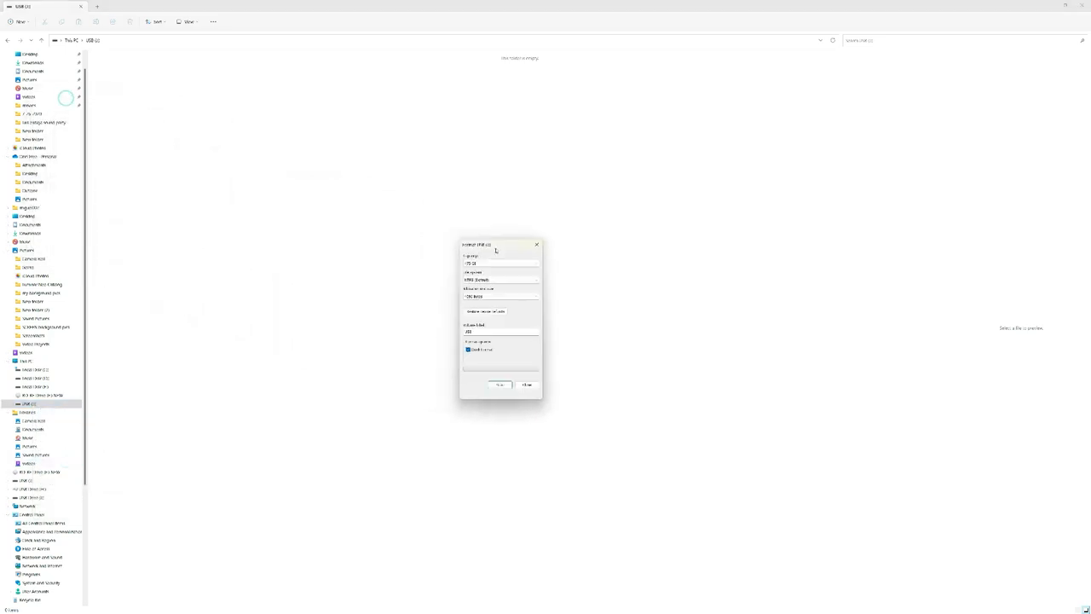
drag(498, 246, 583, 237)
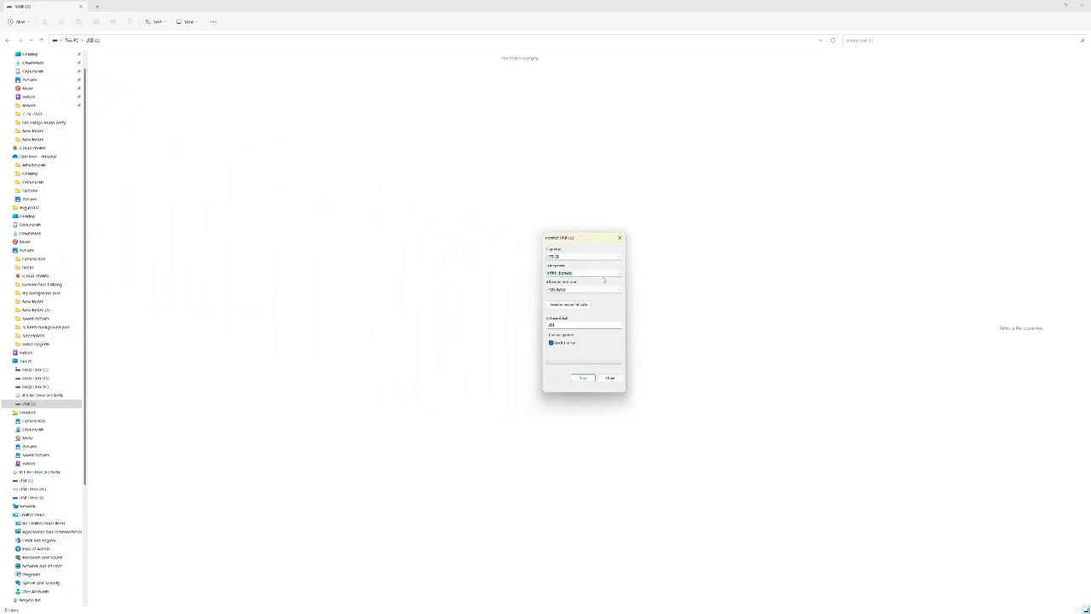
click(583, 273)
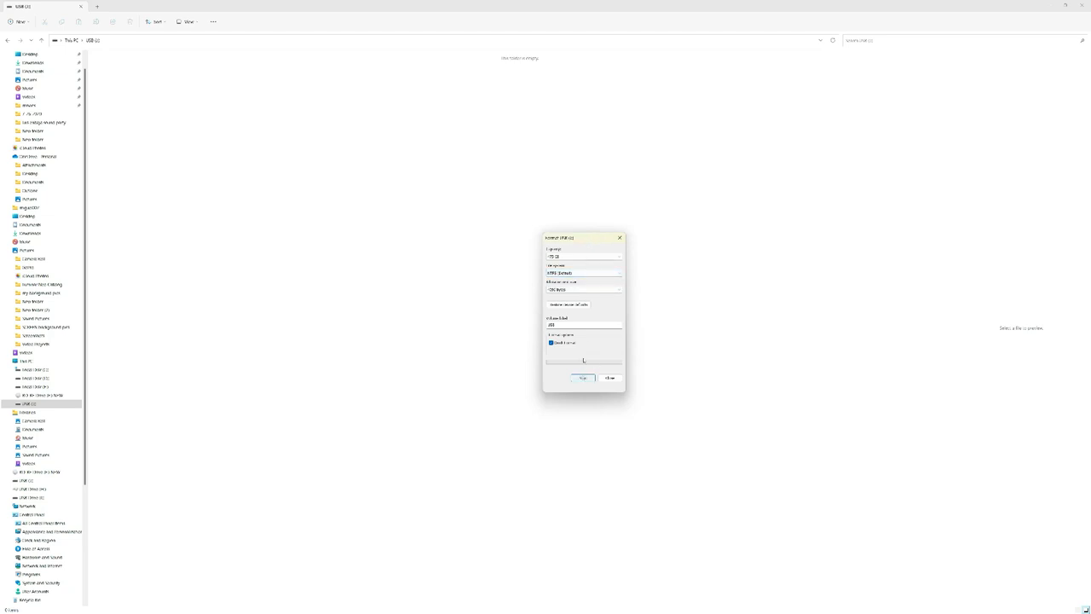
click(583, 273)
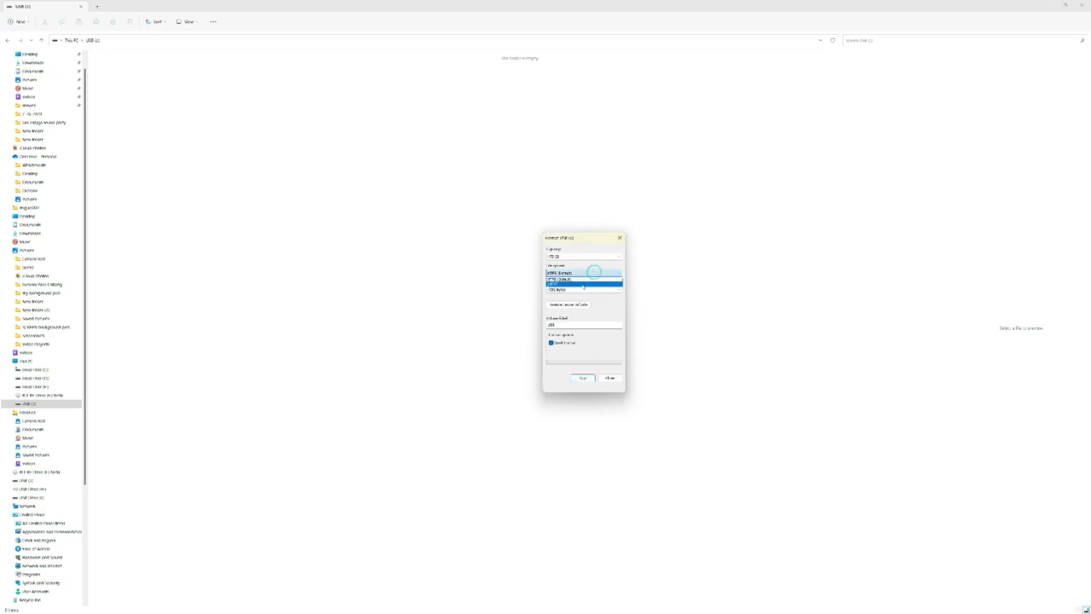
click(562, 279)
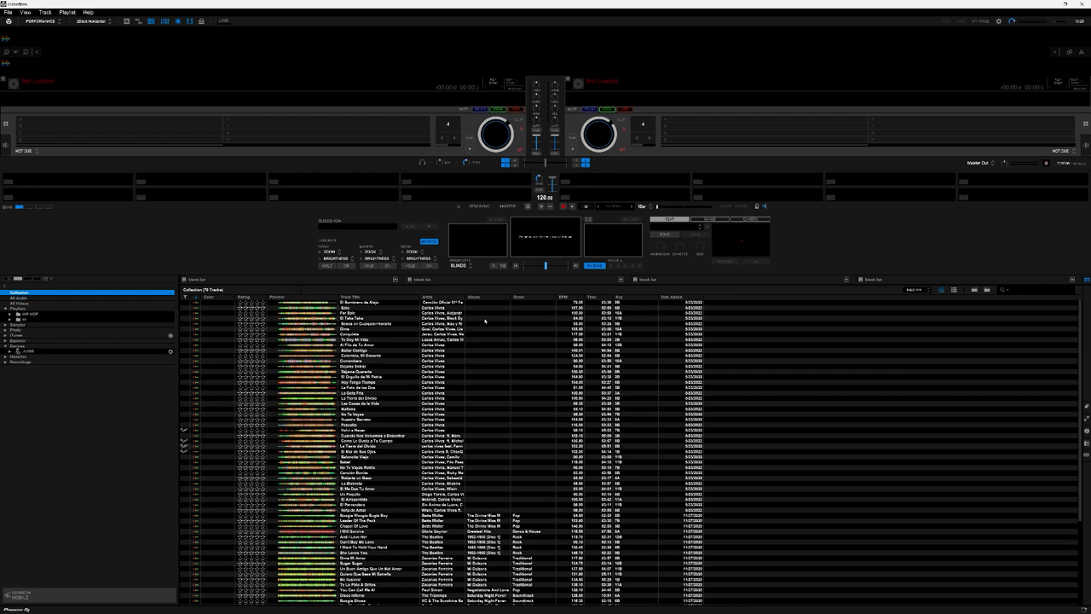
mouse_move(312, 356)
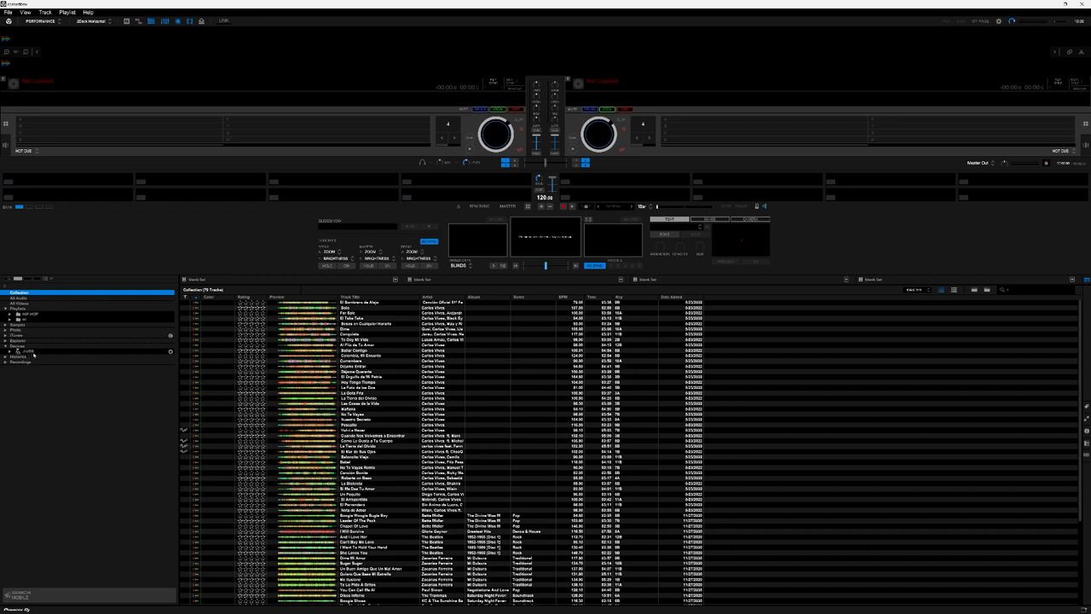
mouse_move(25, 353)
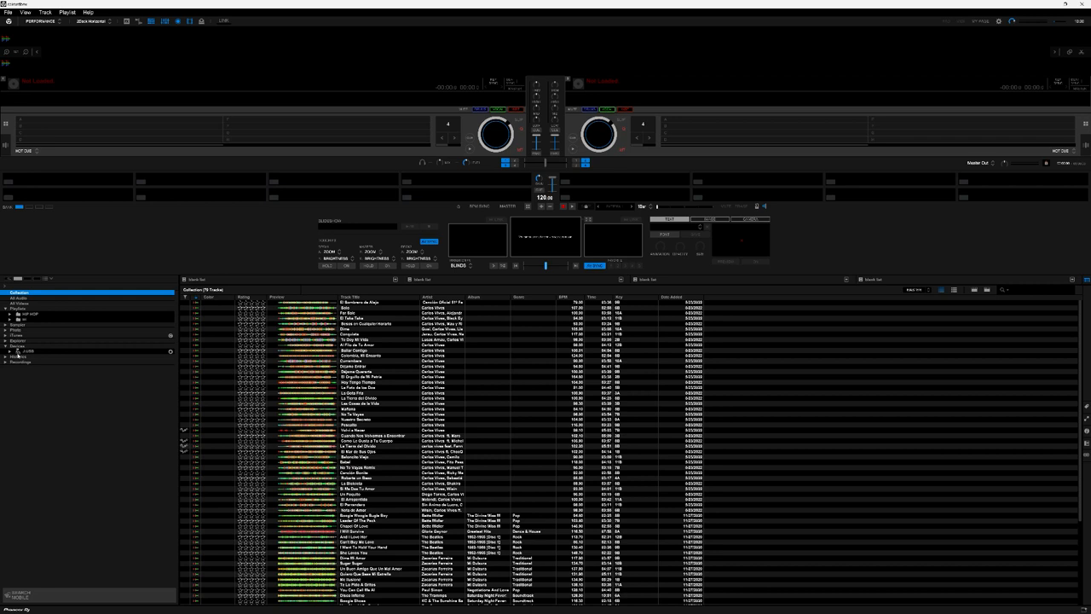
Select the USB device in the rekordbox tree, triggering the file-system notice.
click(18, 351)
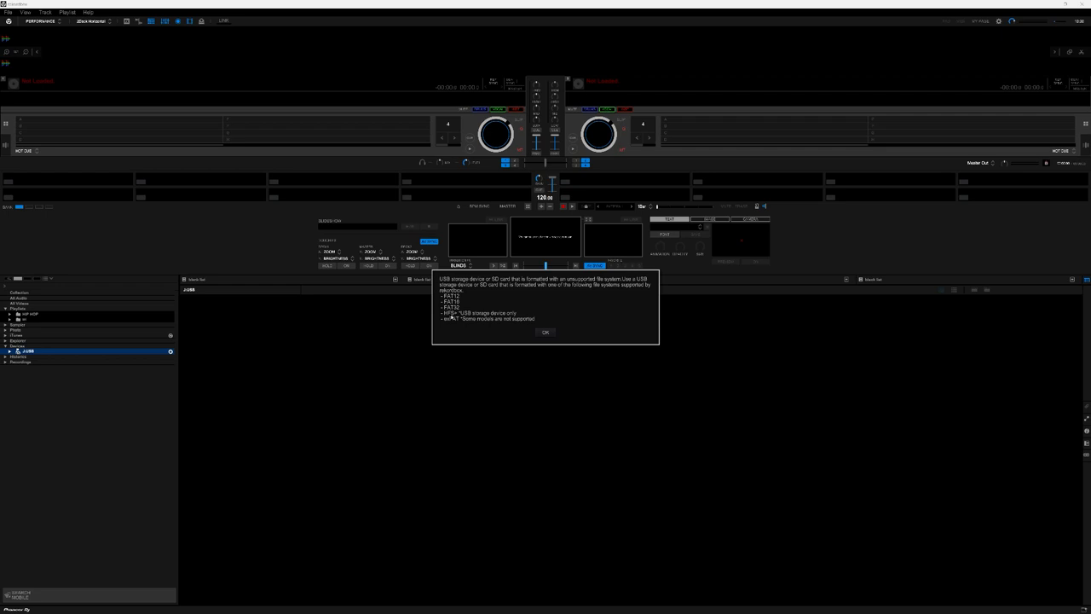
mouse_move(454, 320)
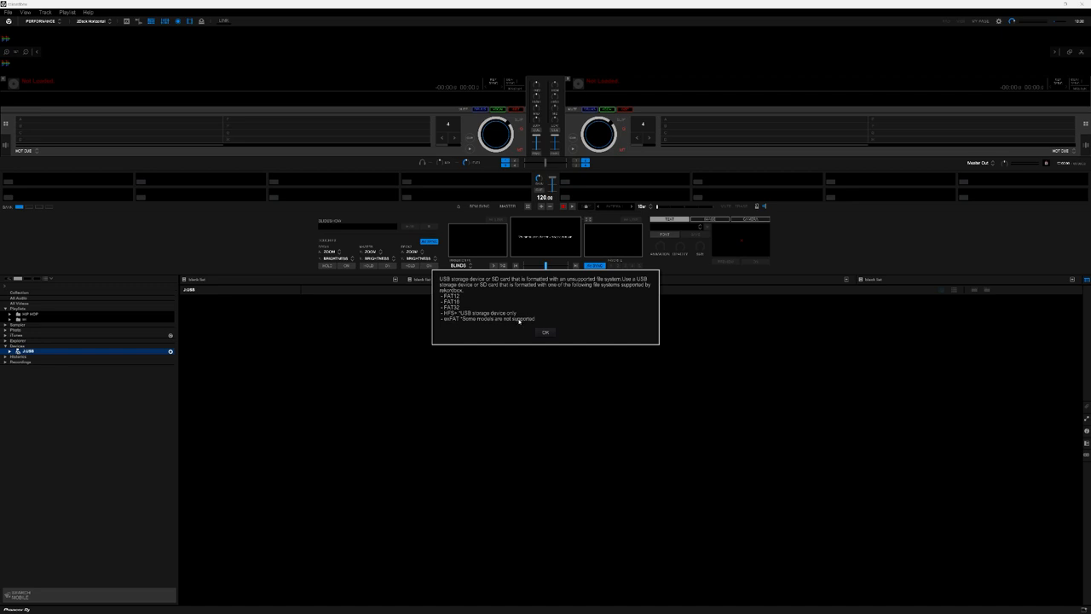
mouse_move(471, 322)
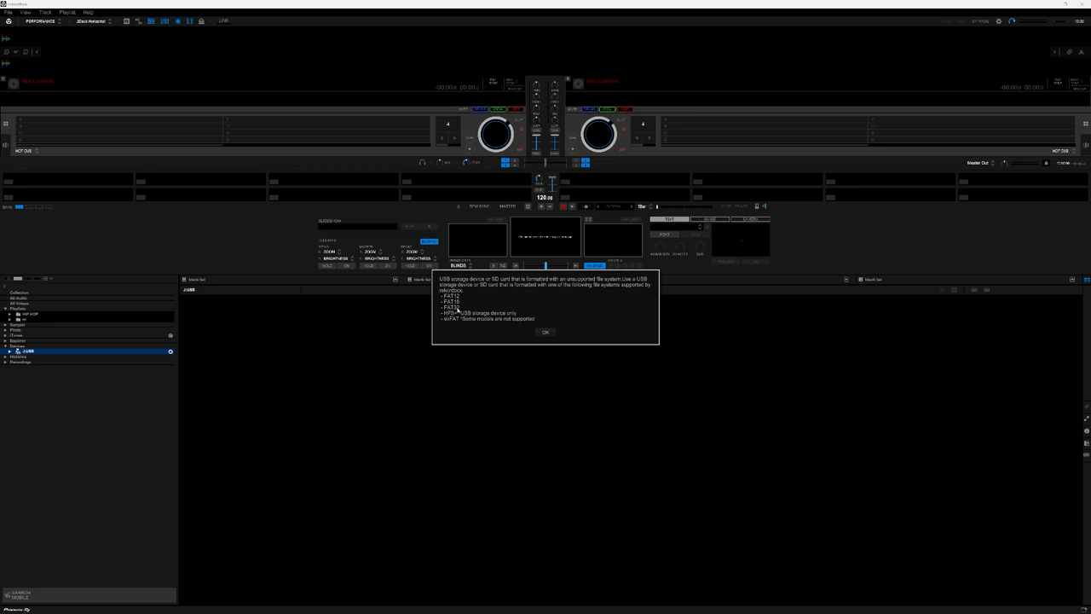
mouse_move(501, 318)
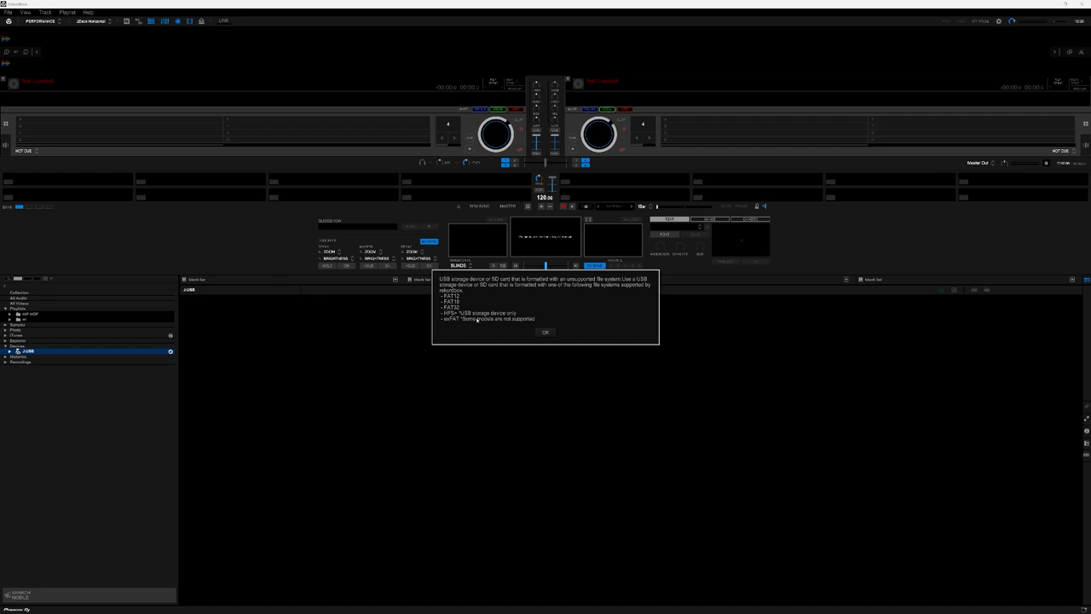
mouse_move(457, 324)
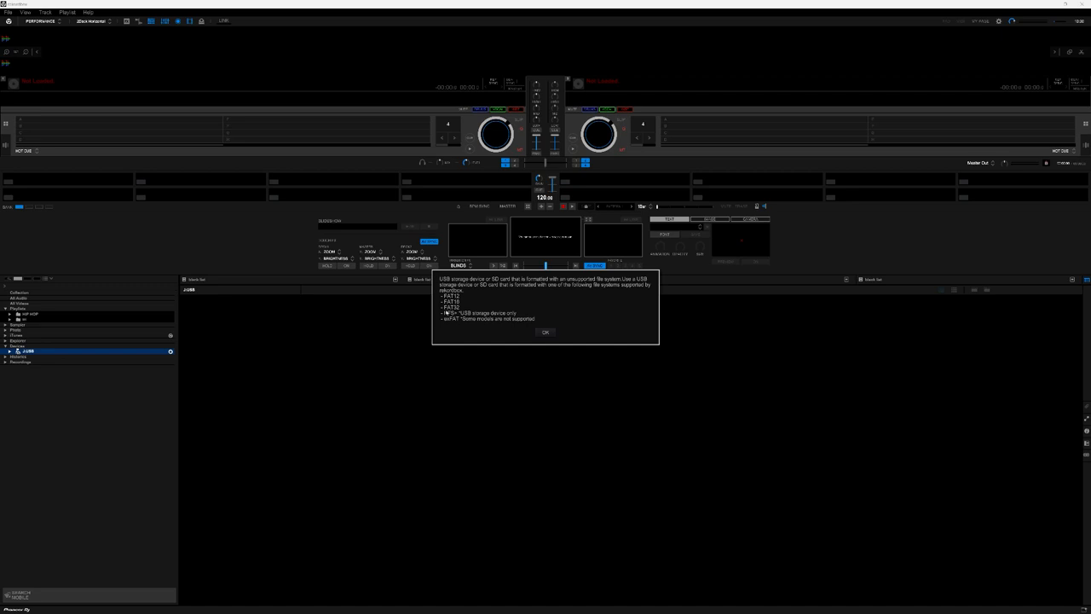
mouse_move(447, 314)
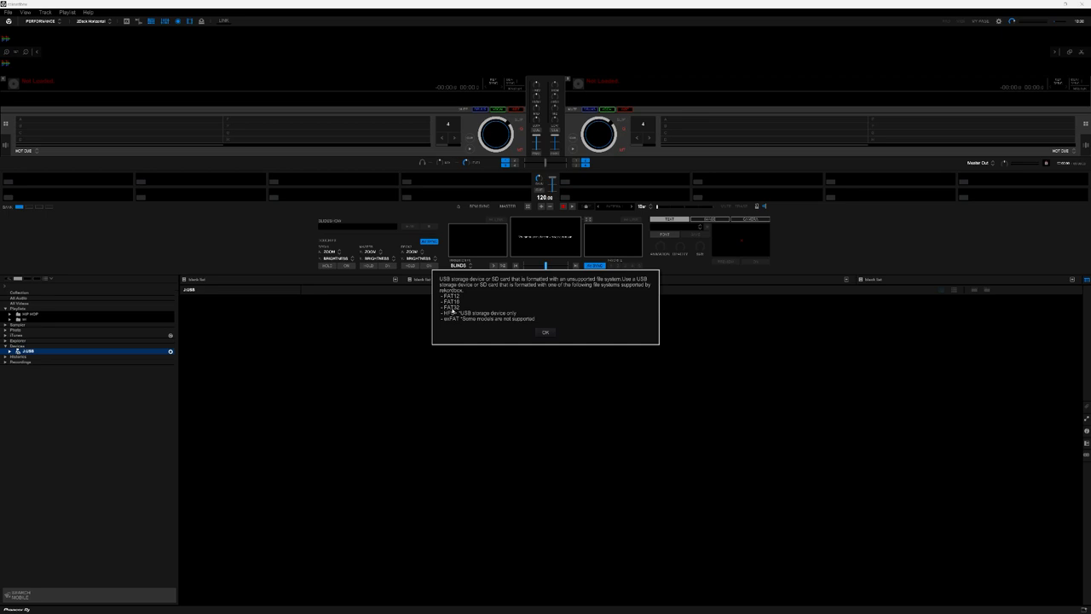
mouse_move(454, 306)
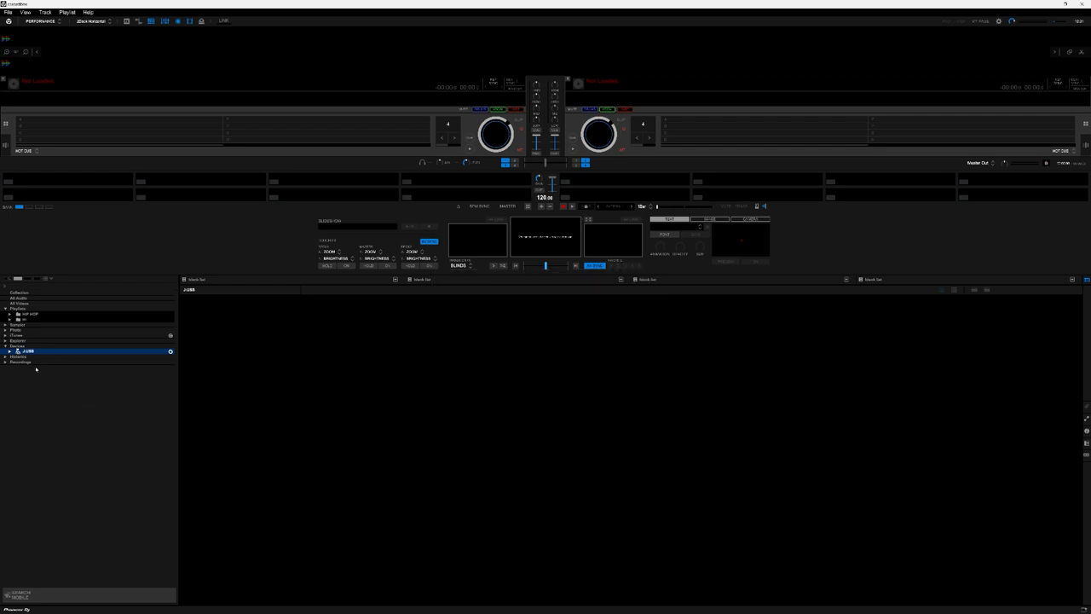
Change rekordbox from PERFORMANCE to EXPORT mode via the View menu.
click(7, 12)
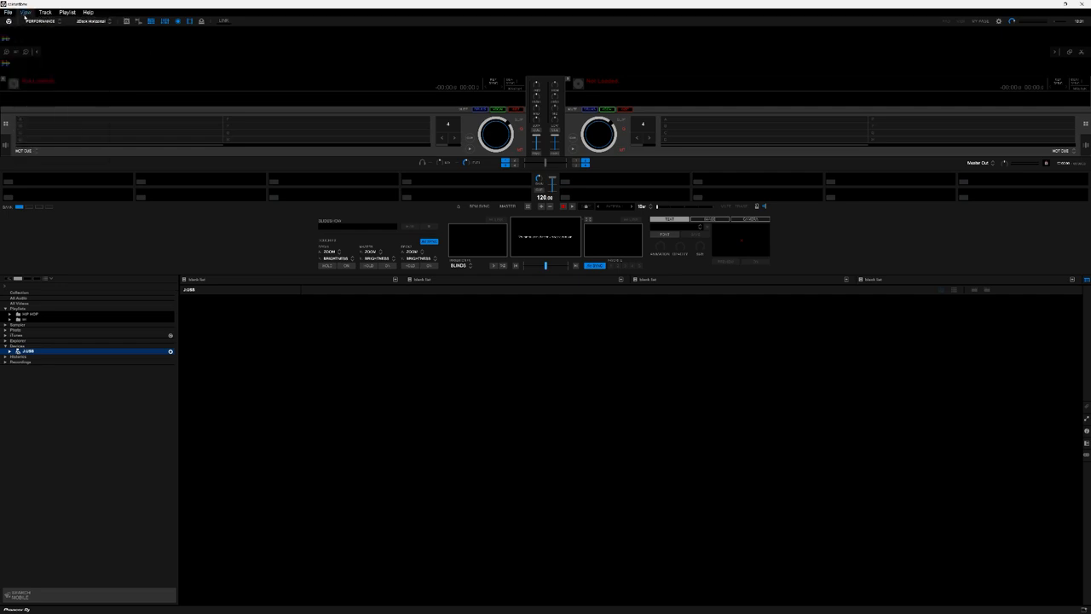
click(28, 12)
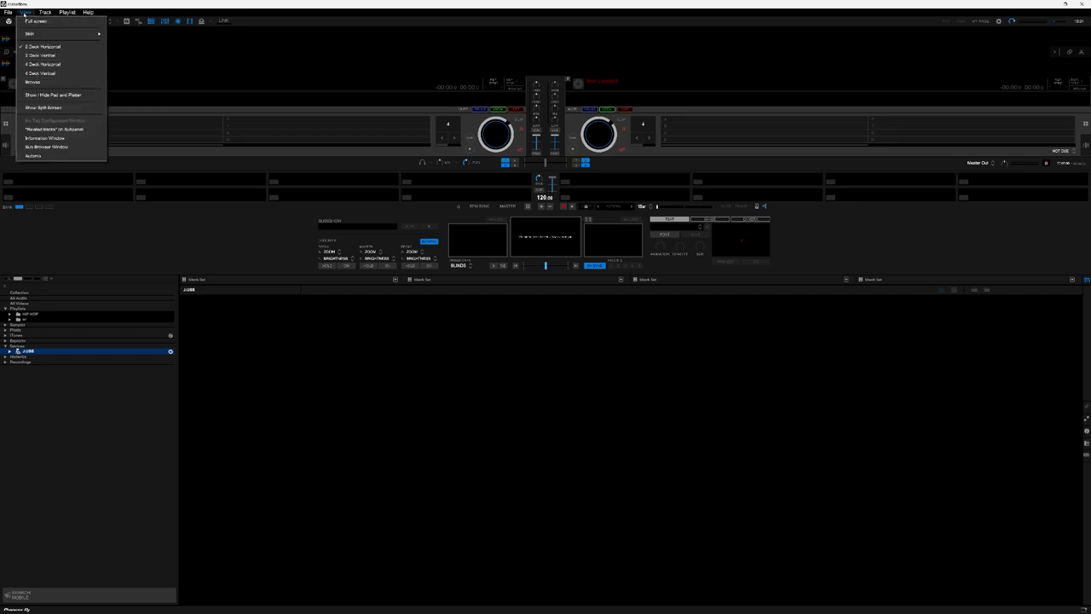
click(32, 82)
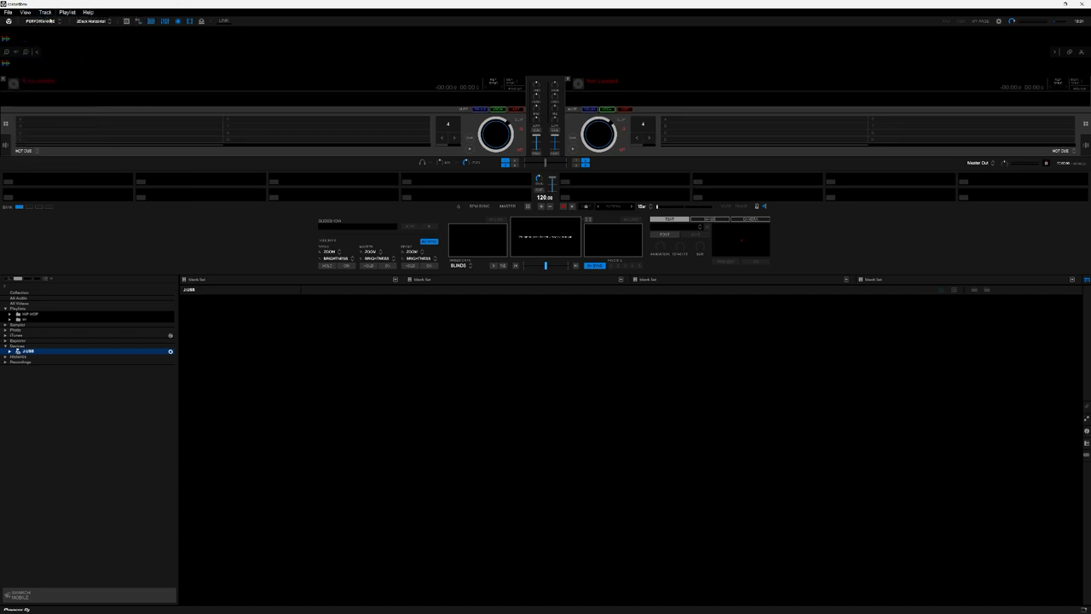
click(26, 12)
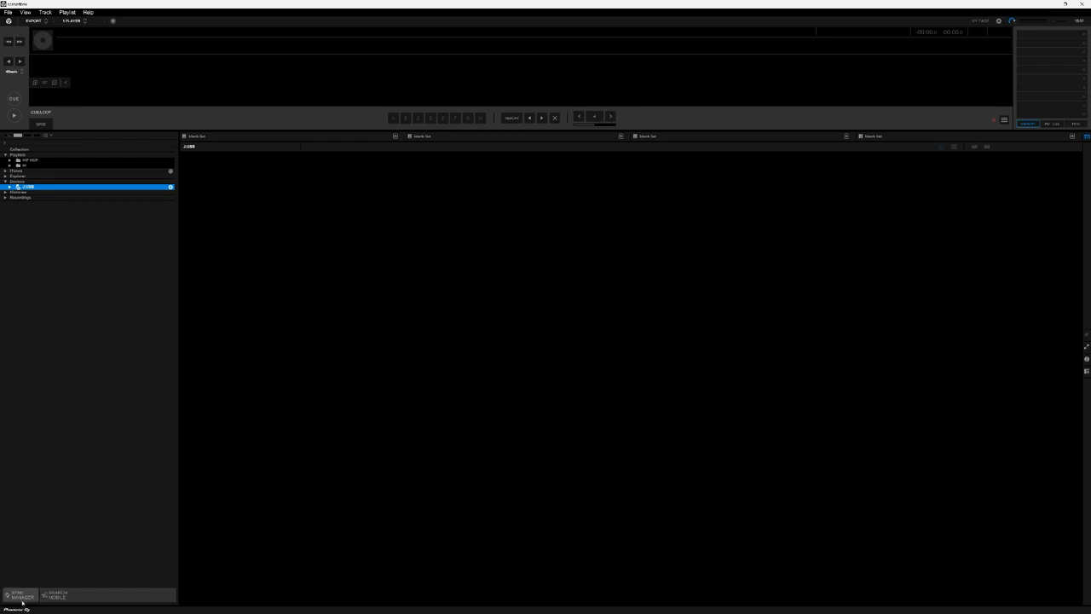
click(19, 595)
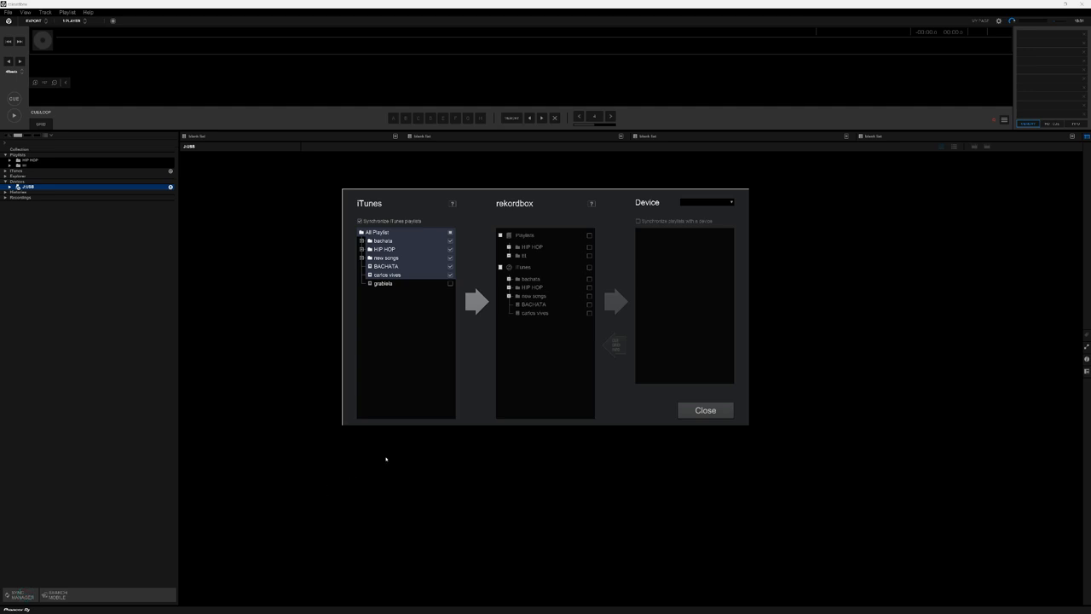
click(729, 201)
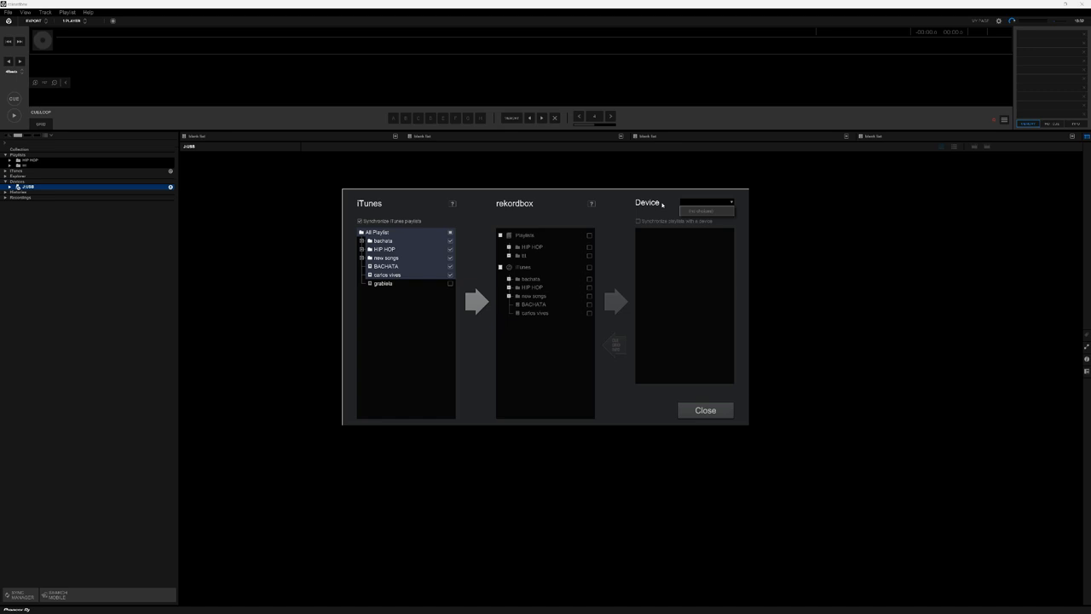
mouse_move(610, 250)
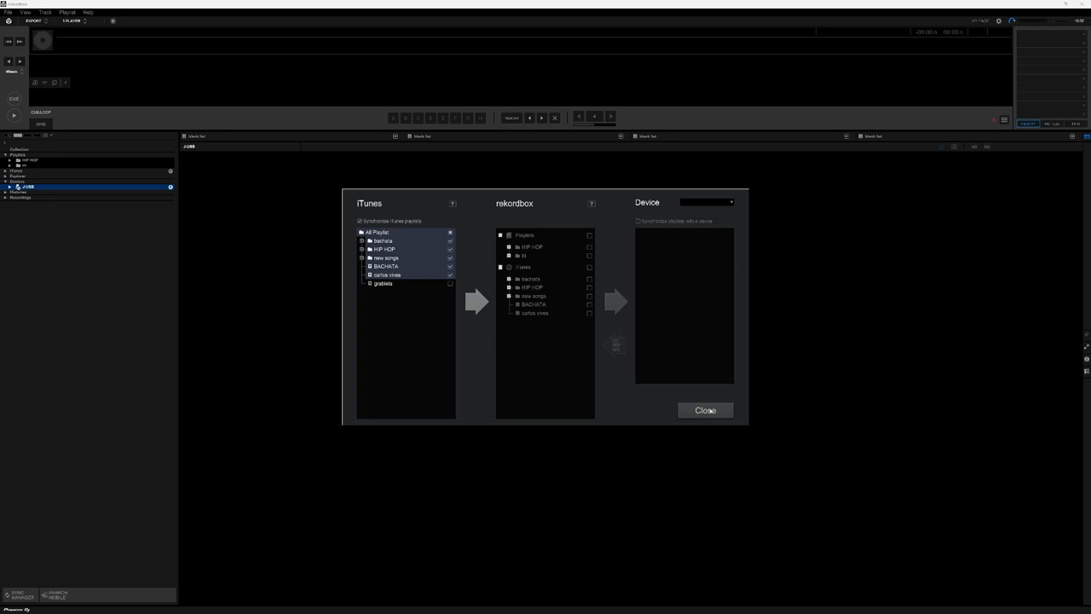
click(704, 409)
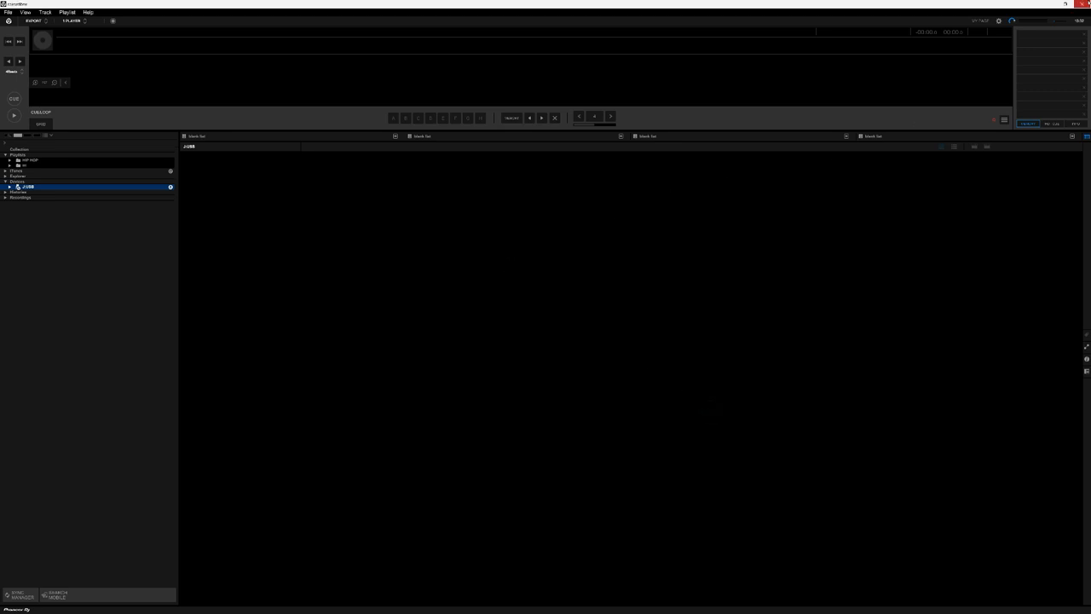